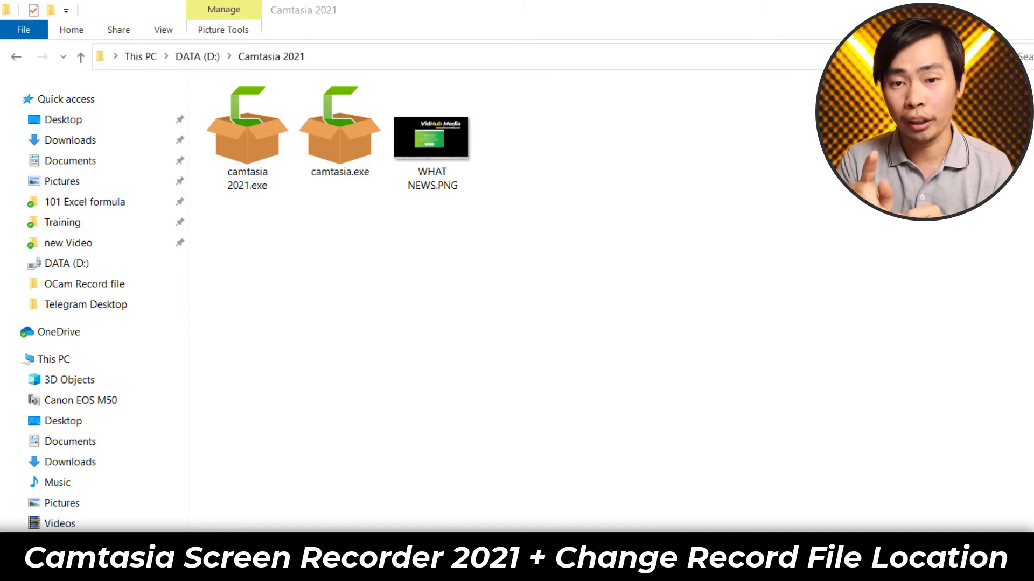
Step: Select camtasia.exe and bring up its context menu to reach Properties
left_click(340, 132)
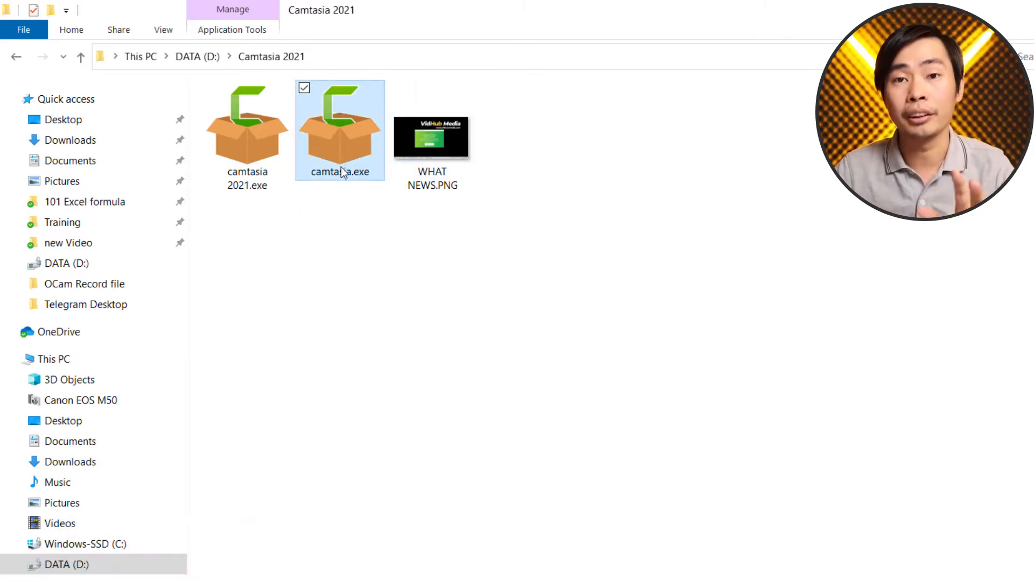
right_click(340, 132)
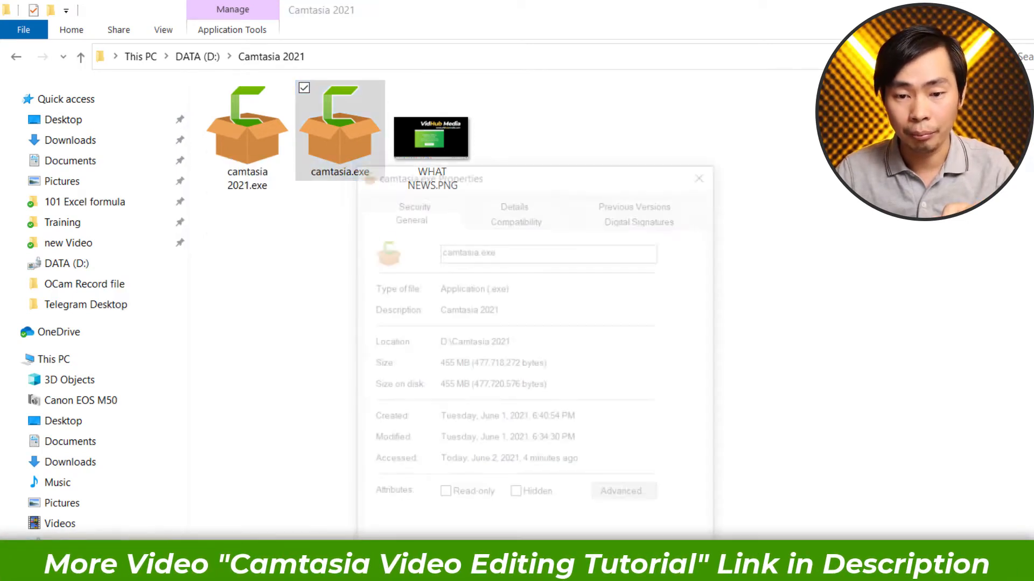
Step: Inspect camtasia.exe's Compatibility tab and TechSmith signature details, then close them
left_click(515, 214)
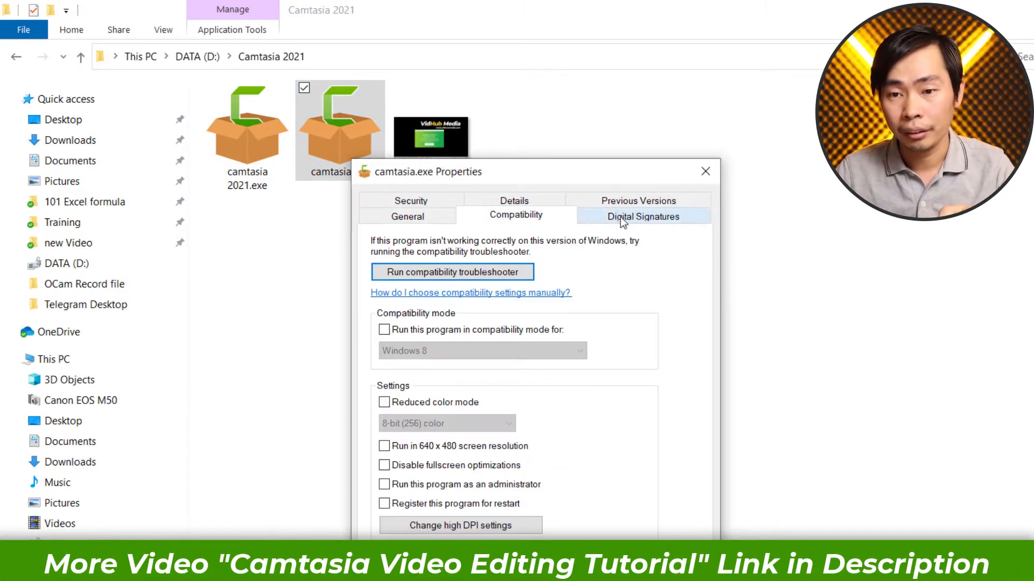
left_click(643, 217)
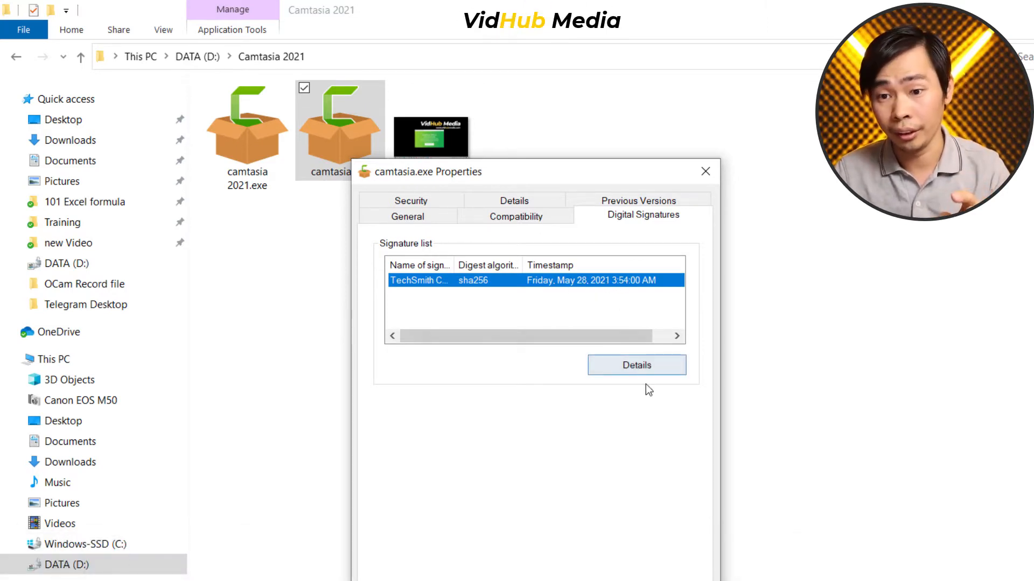
left_click(635, 364)
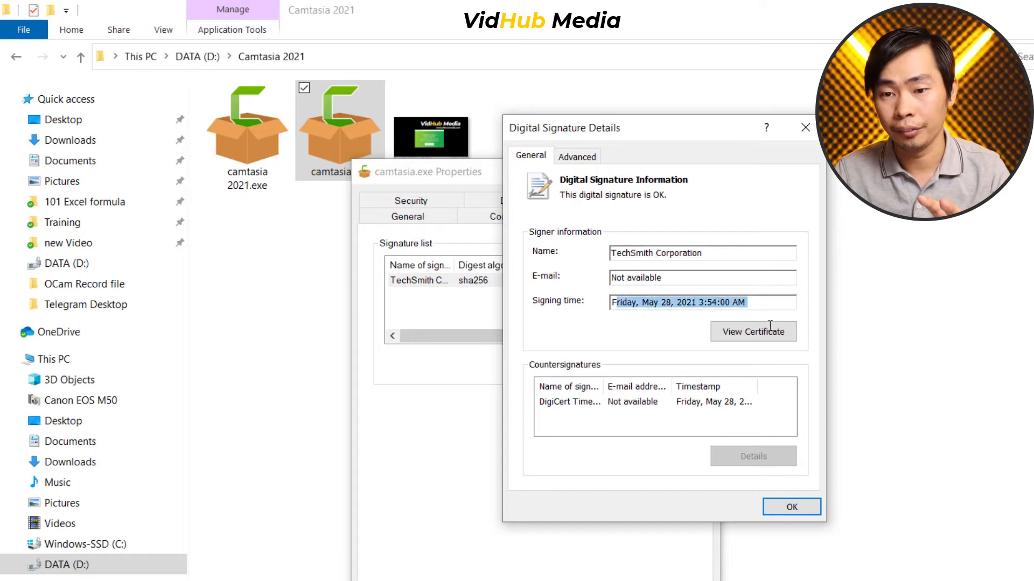
left_click(753, 331)
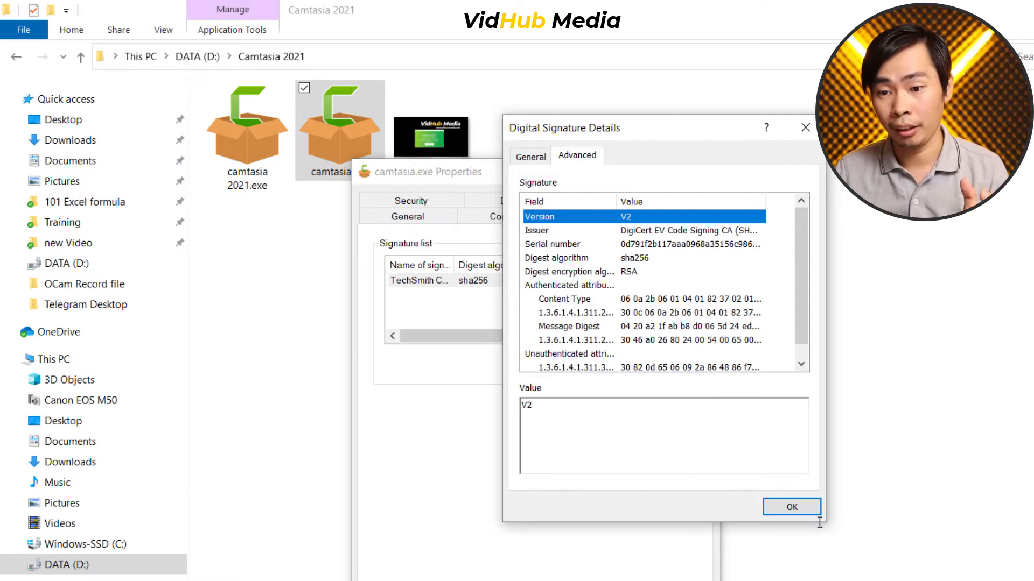
left_click(791, 507)
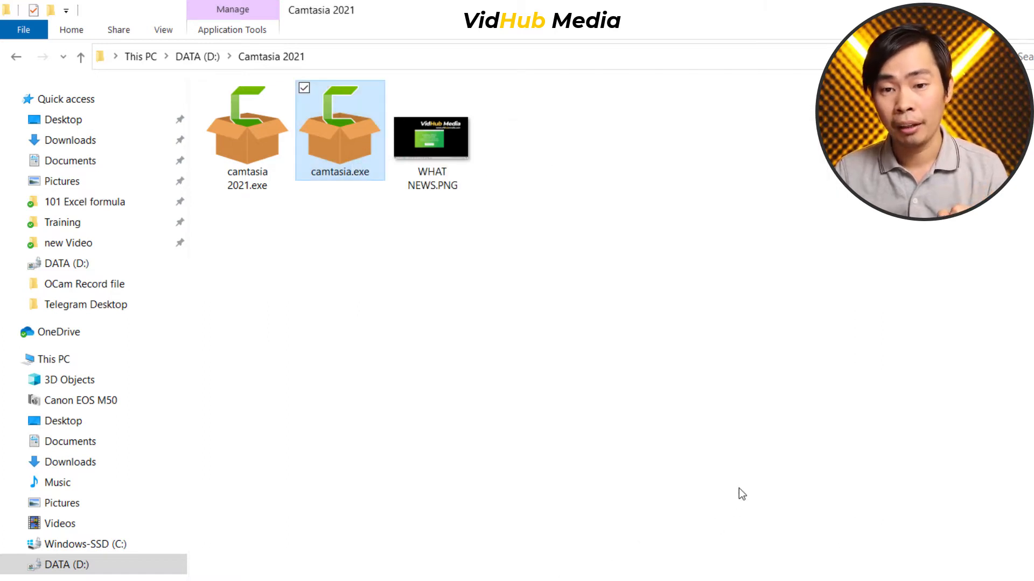
Step: Launch camtasia.exe and choose New Recording from the Get Started screen
double_click(340, 129)
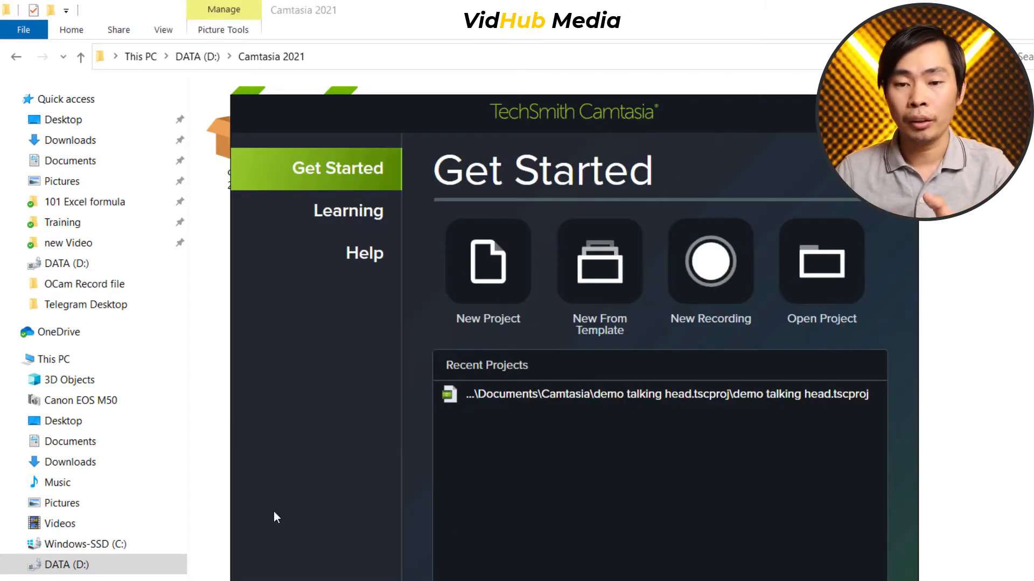
left_click(710, 261)
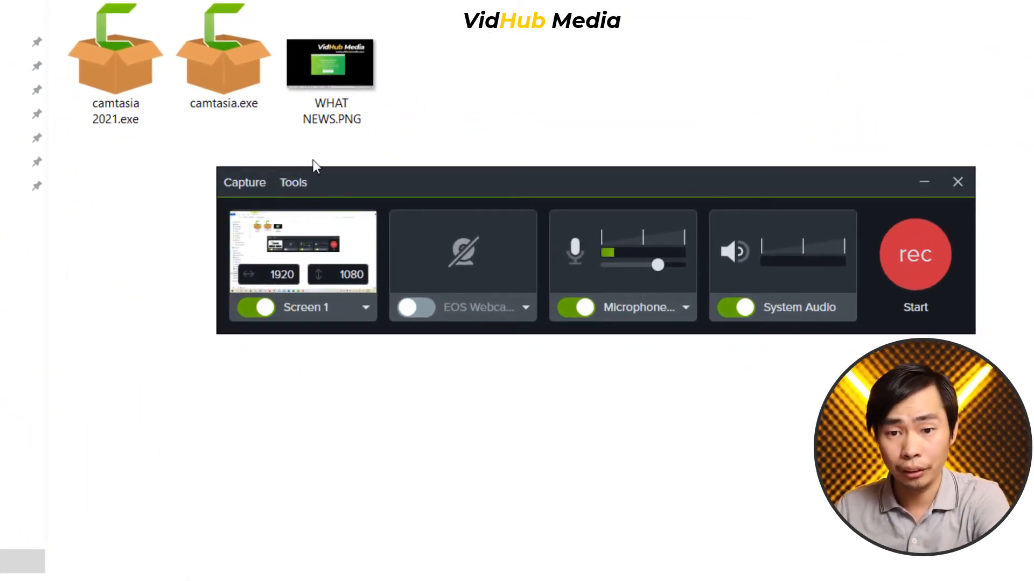
left_click(244, 182)
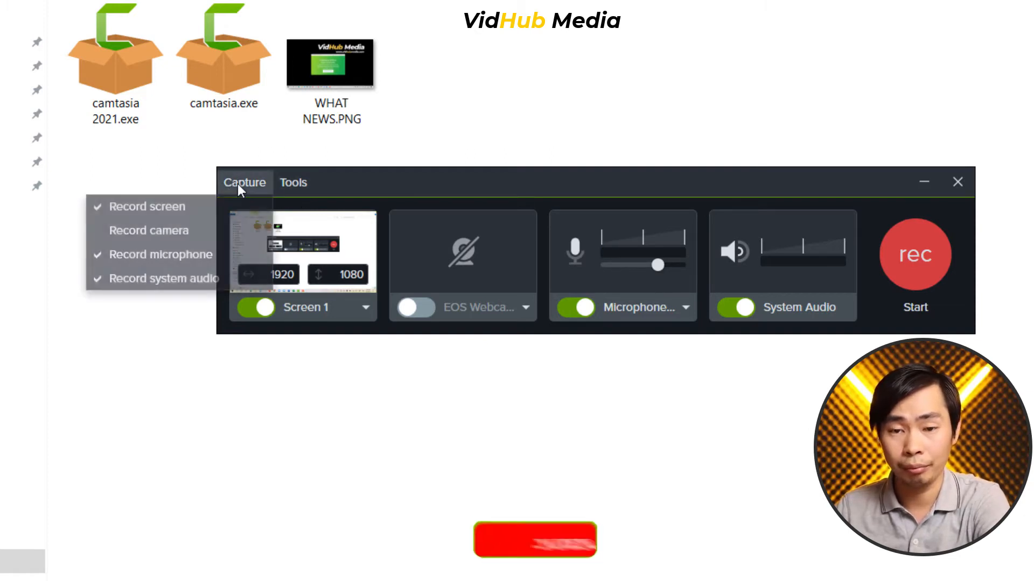
left_click(293, 183)
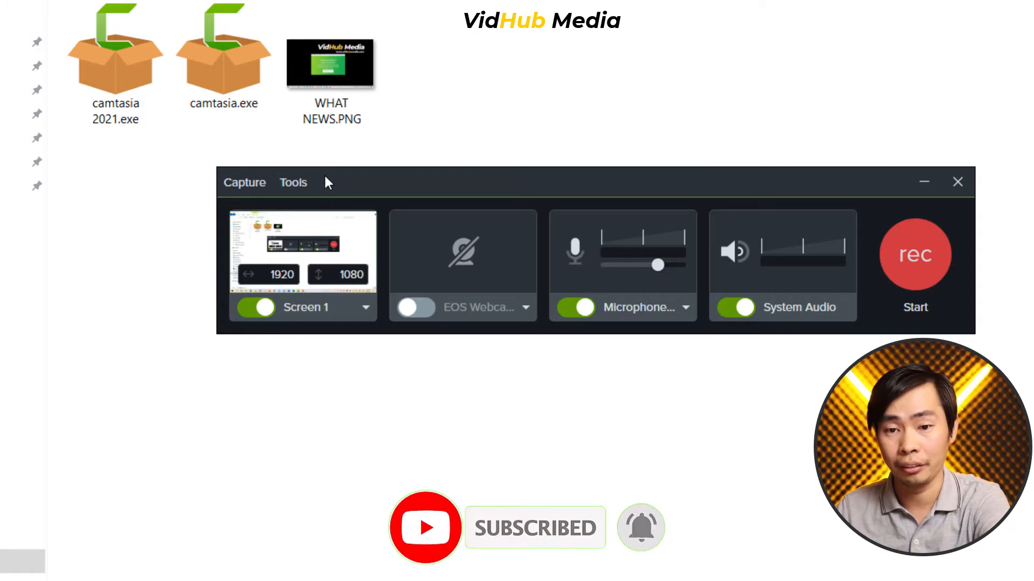
left_click(365, 307)
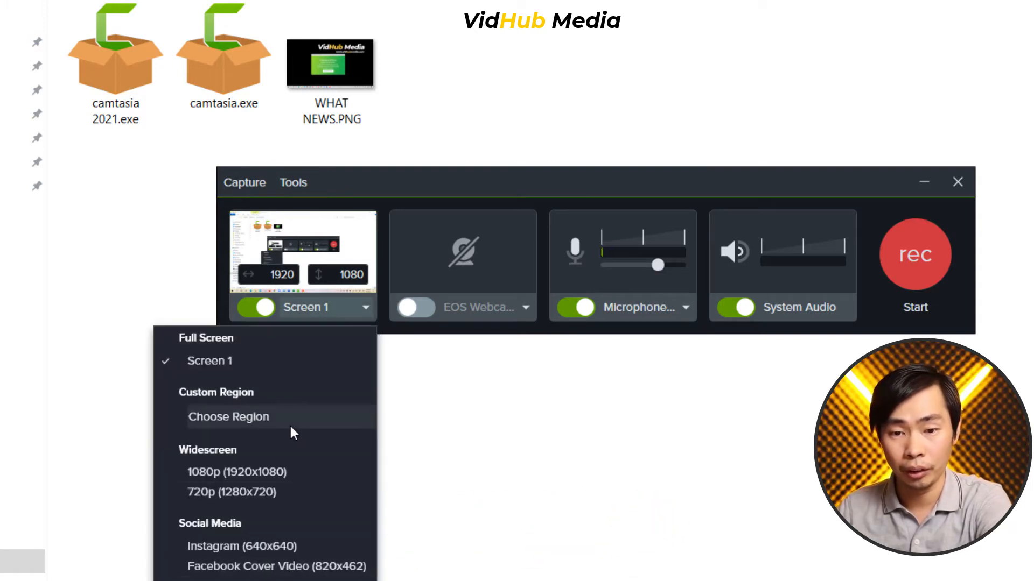
mouse_move(235, 472)
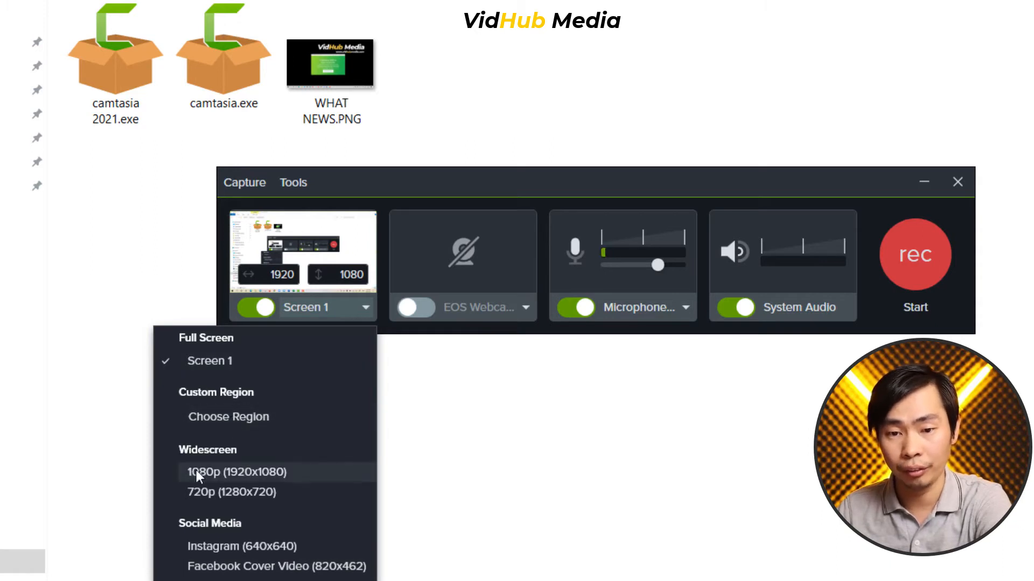
mouse_move(232, 566)
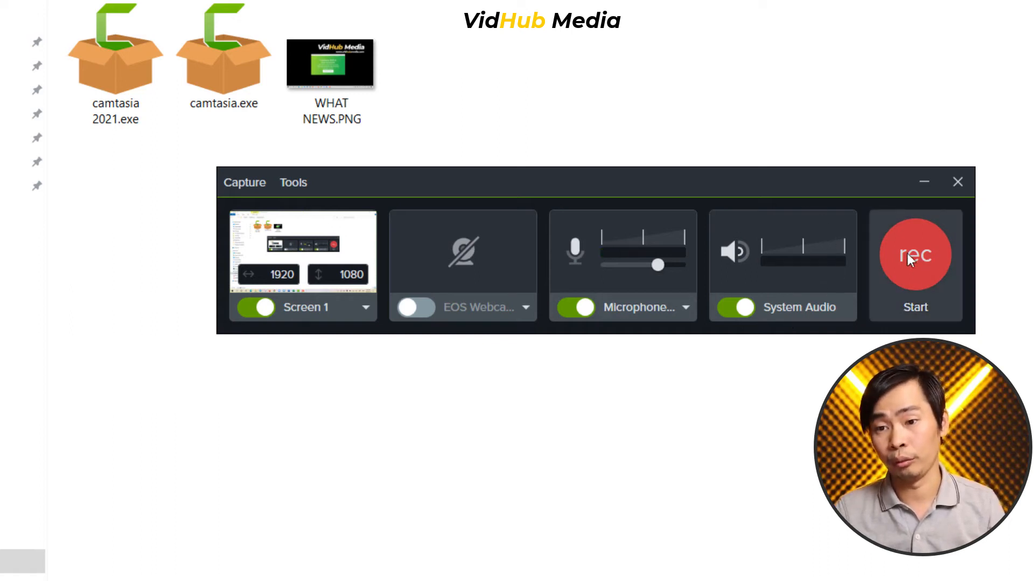
mouse_move(920, 279)
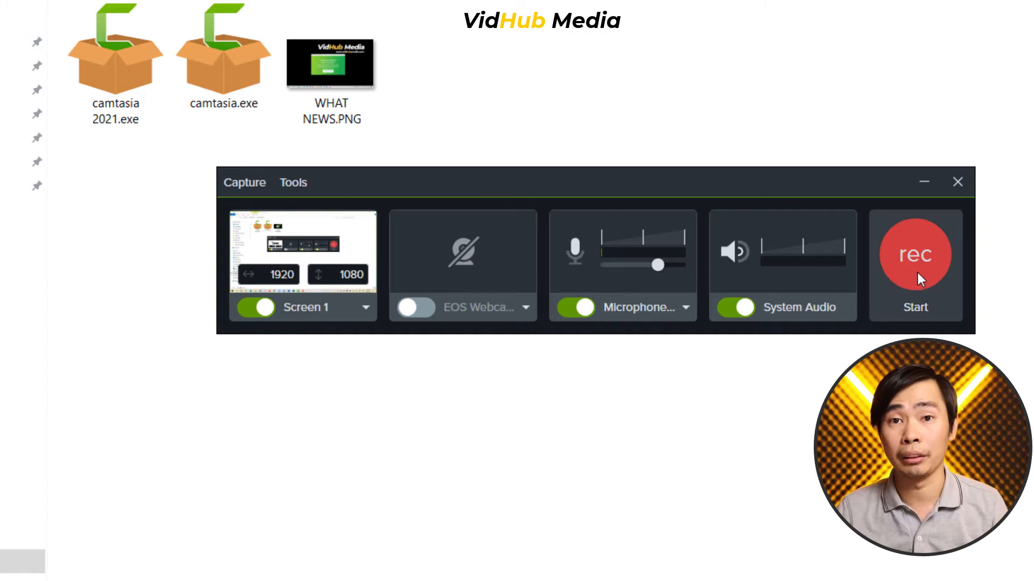
Step: Untick Record system audio in the Capture menu, verify it, then open Tools
left_click(243, 183)
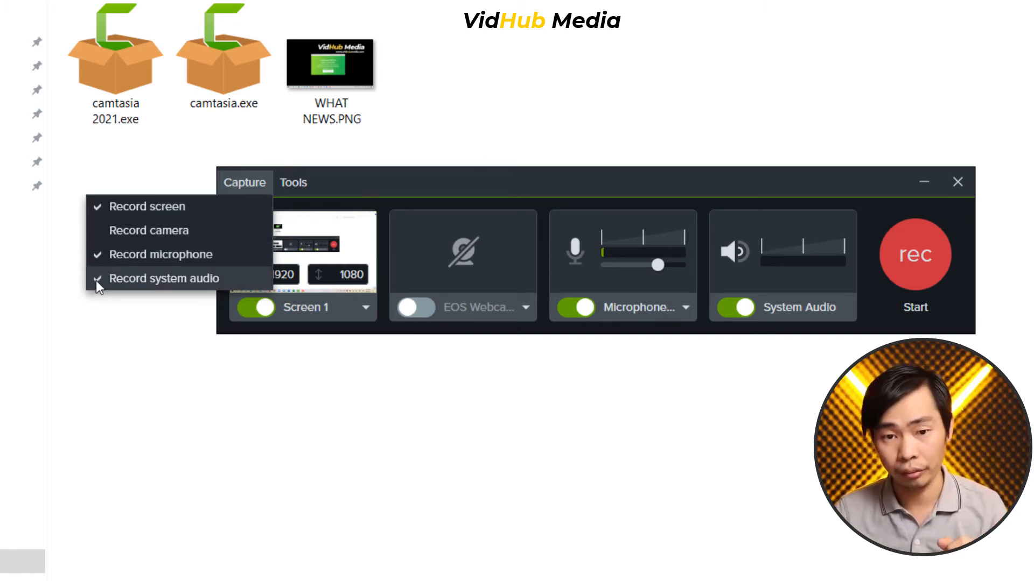
left_click(164, 278)
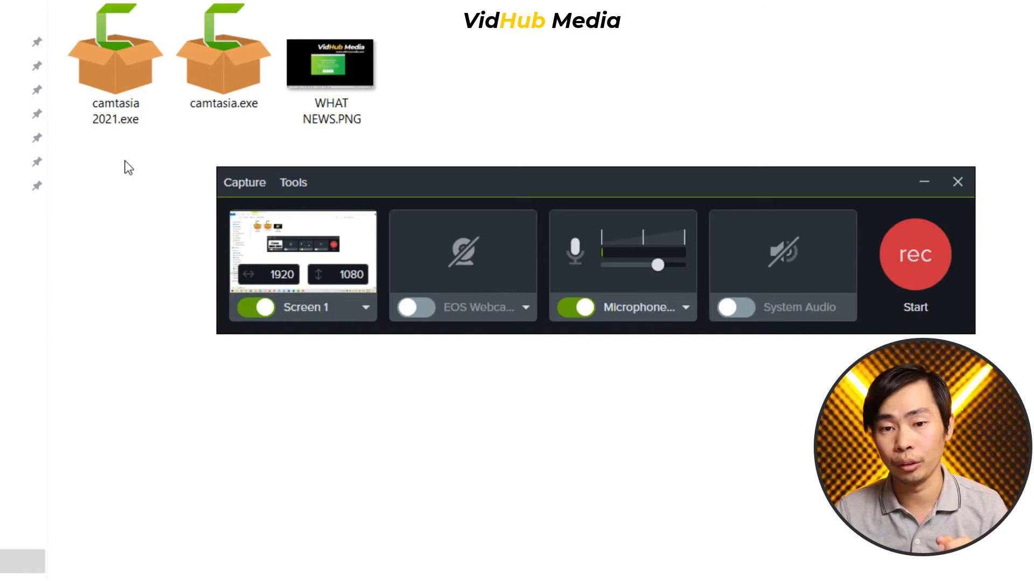
left_click(244, 183)
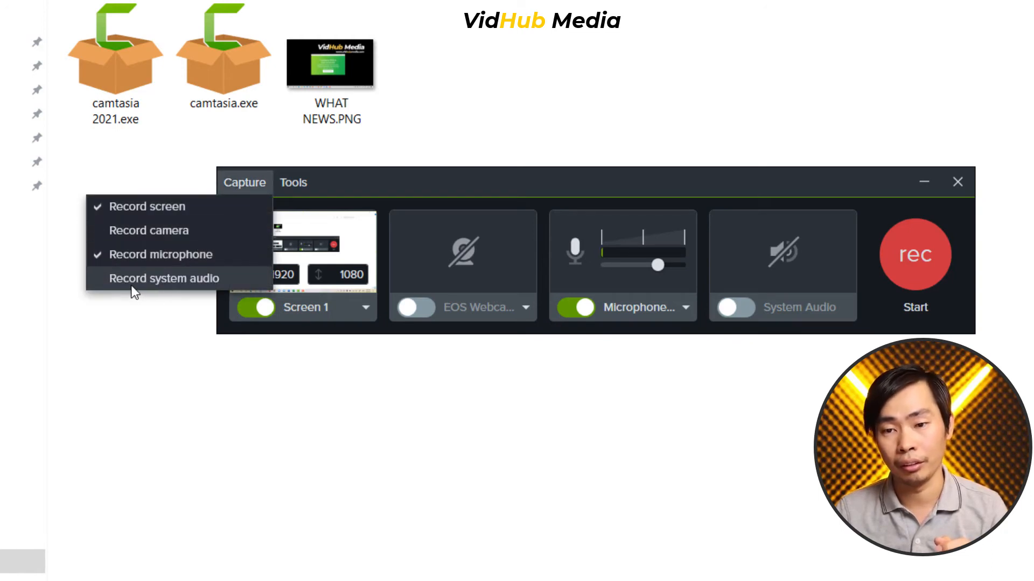
left_click(292, 182)
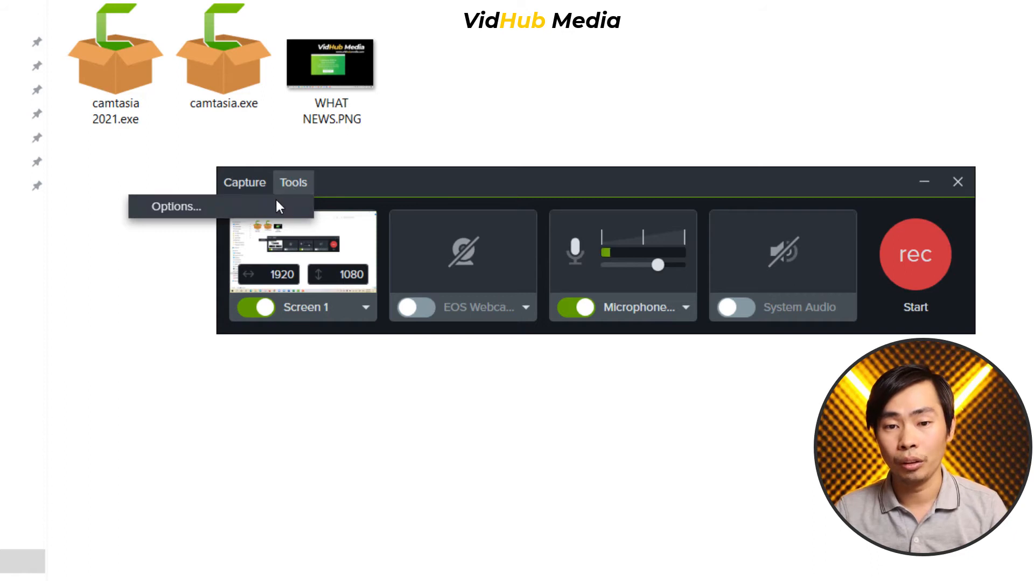
Step: Open Tools > Options and keep Automatic file name after trying Prompt for file name
left_click(176, 207)
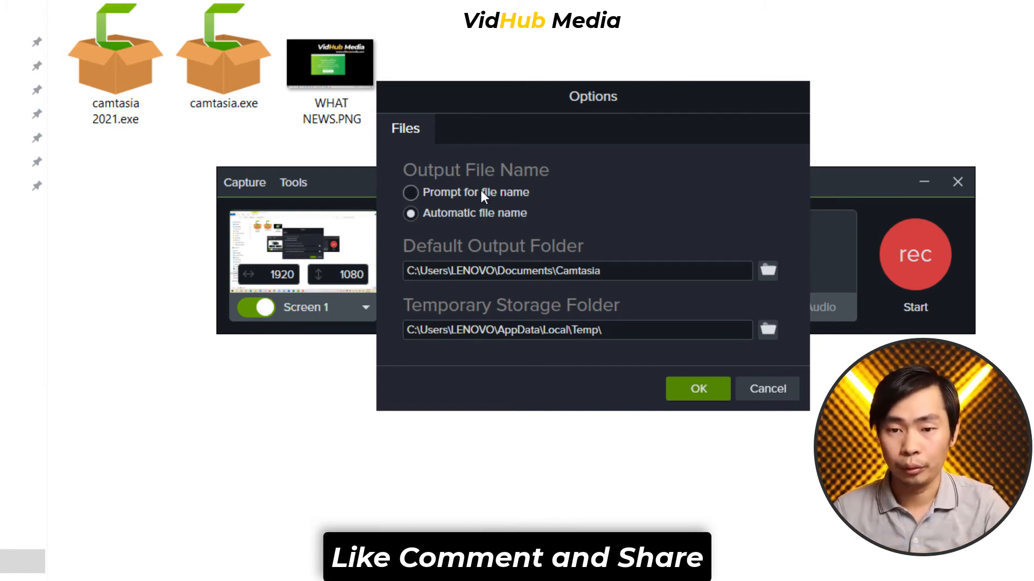
left_click(410, 192)
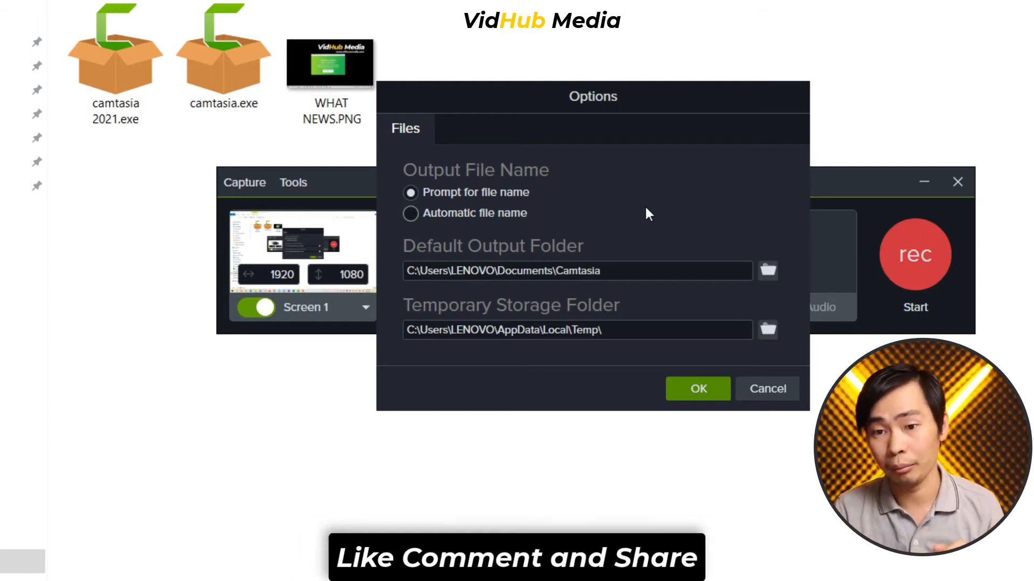
left_click(411, 214)
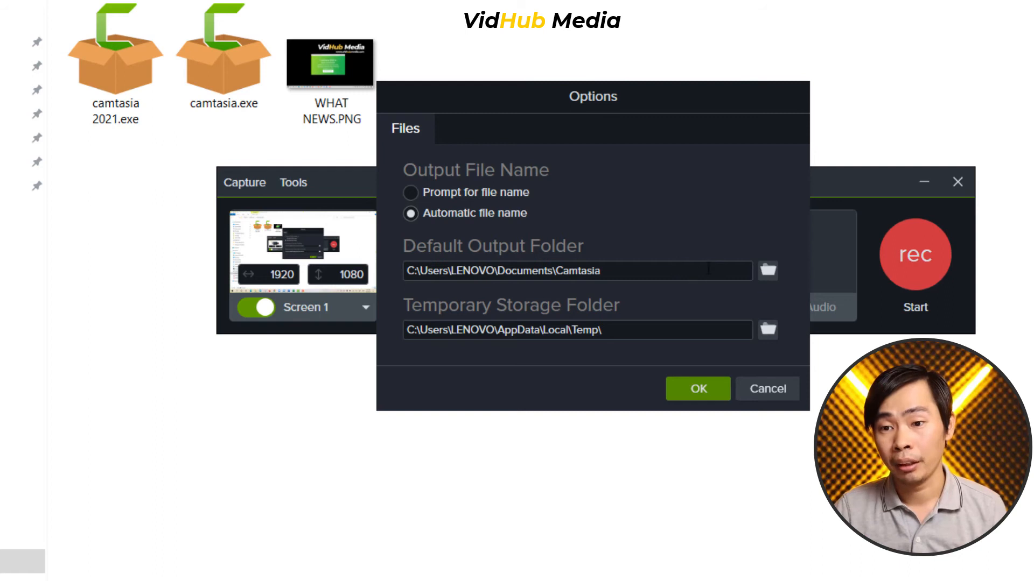
Step: Browse to DATA (D:) and select it as the Default Output Folder
triple_click(577, 271)
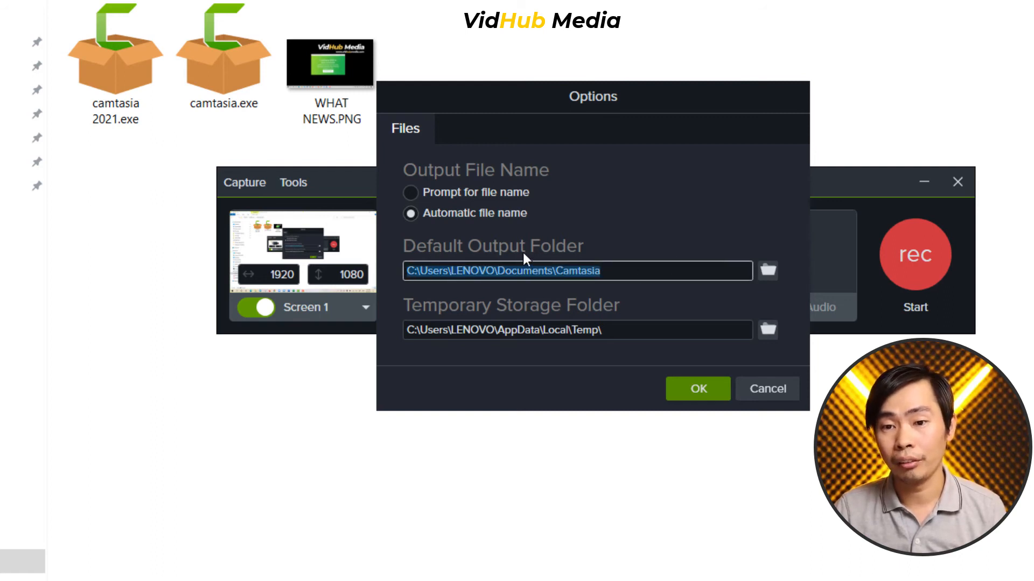
mouse_move(757, 298)
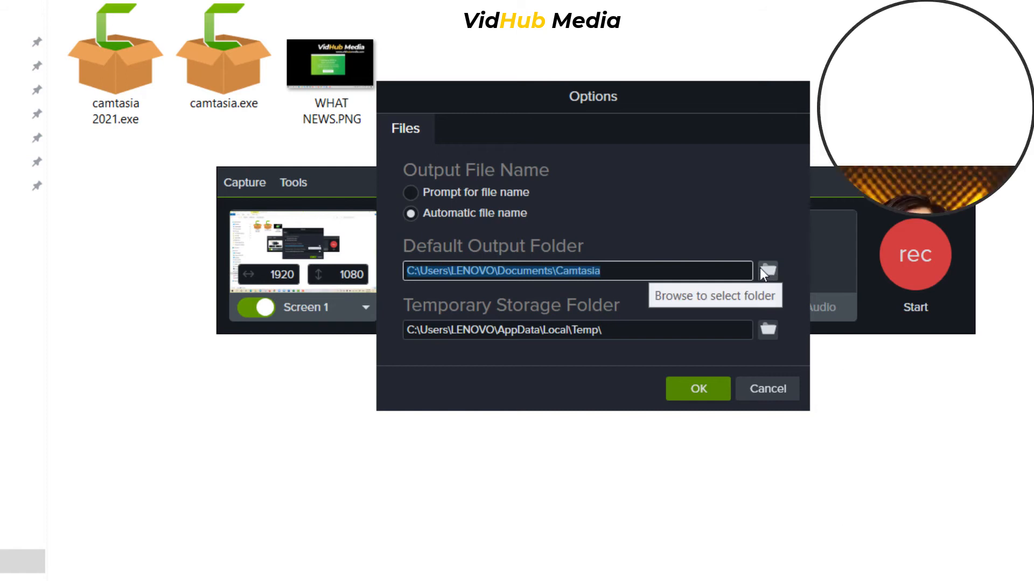
left_click(766, 271)
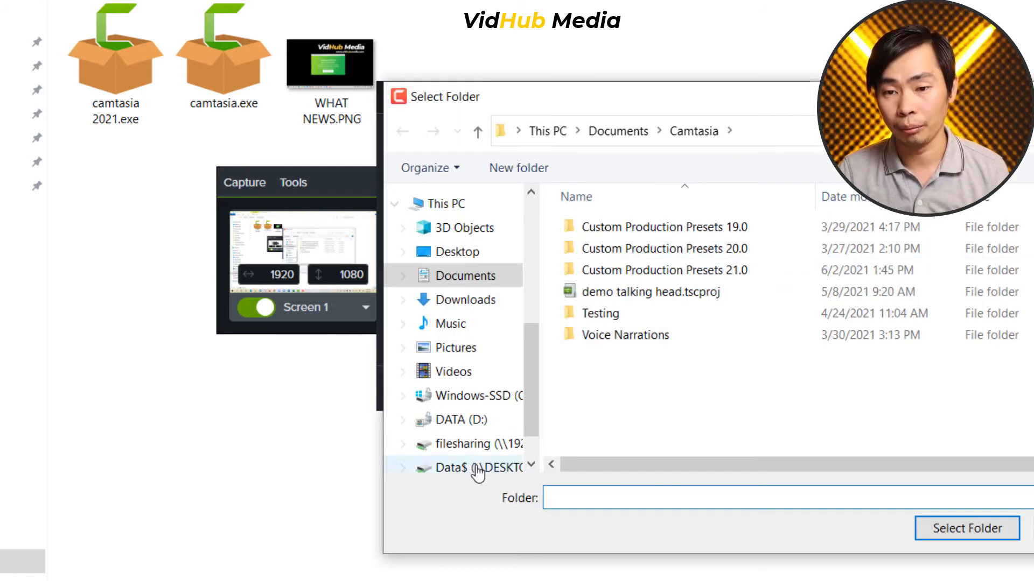
left_click(460, 420)
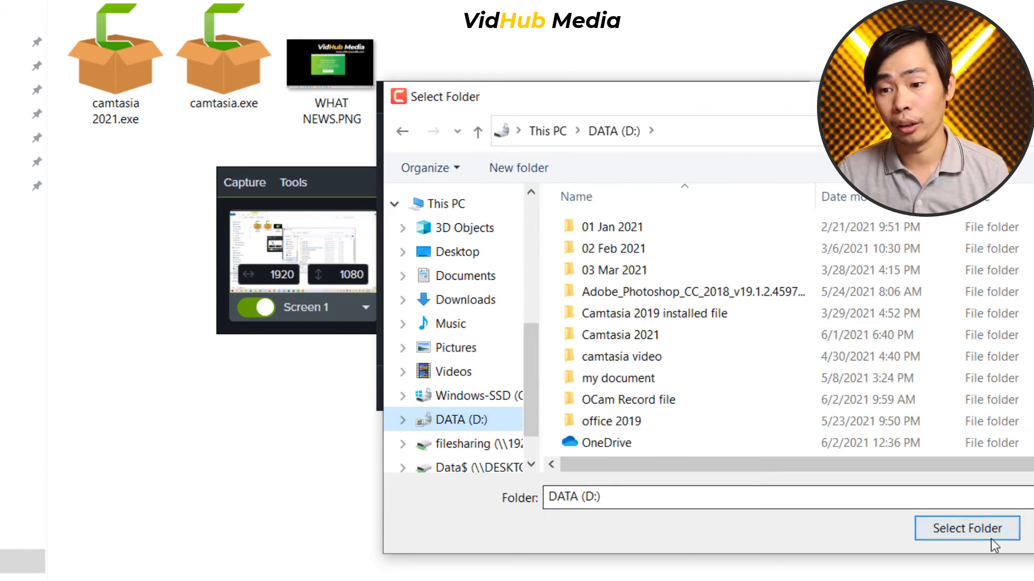
left_click(966, 528)
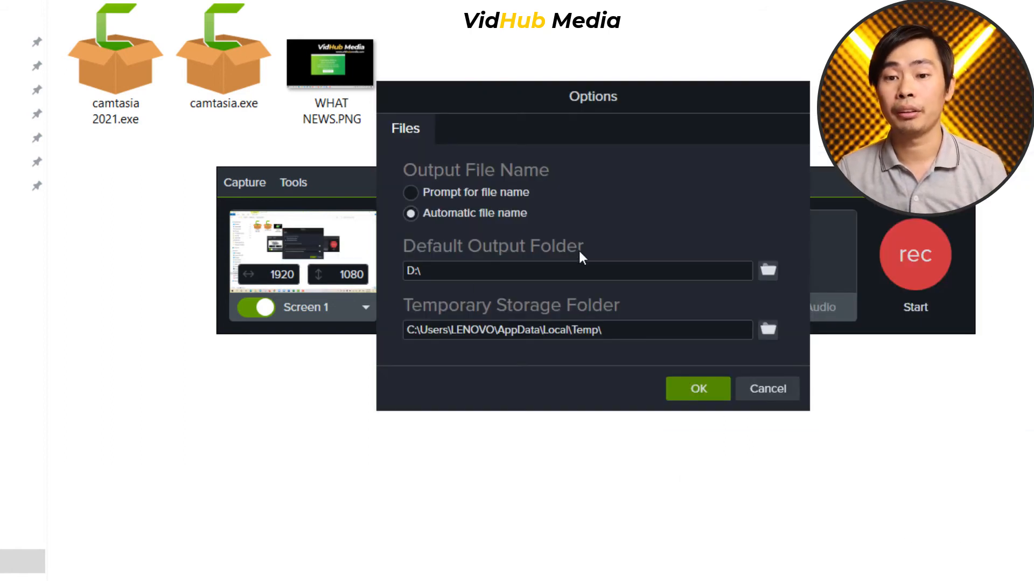